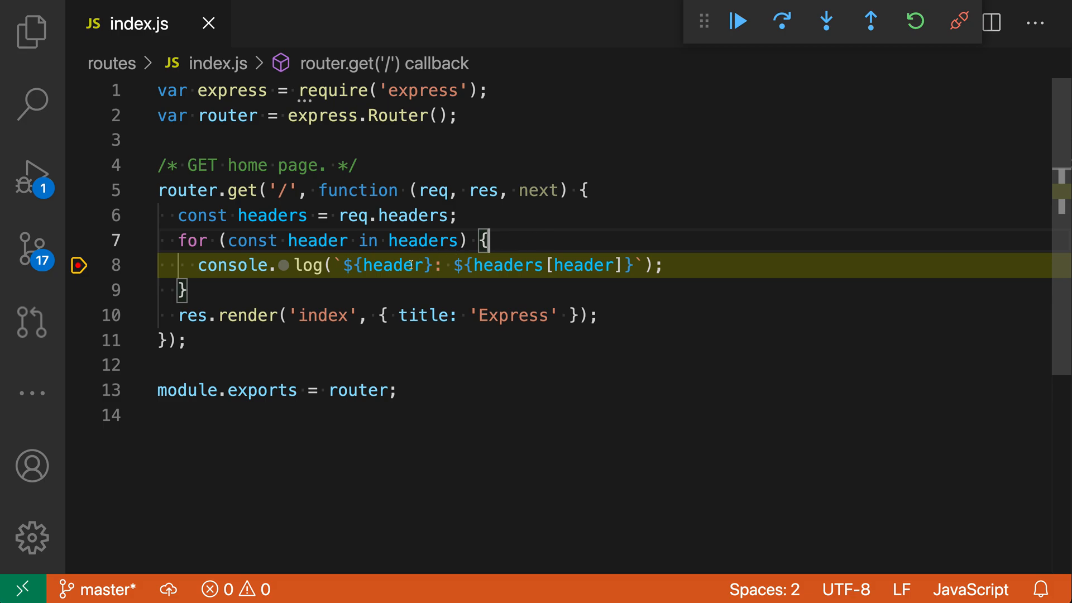
mouse_move(424, 241)
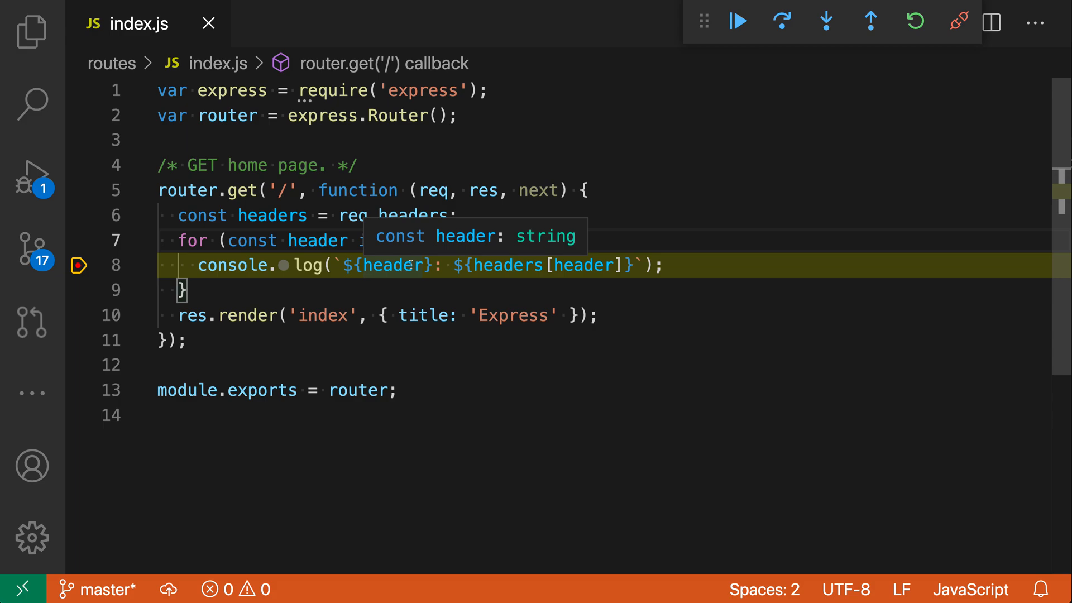
mouse_move(393, 238)
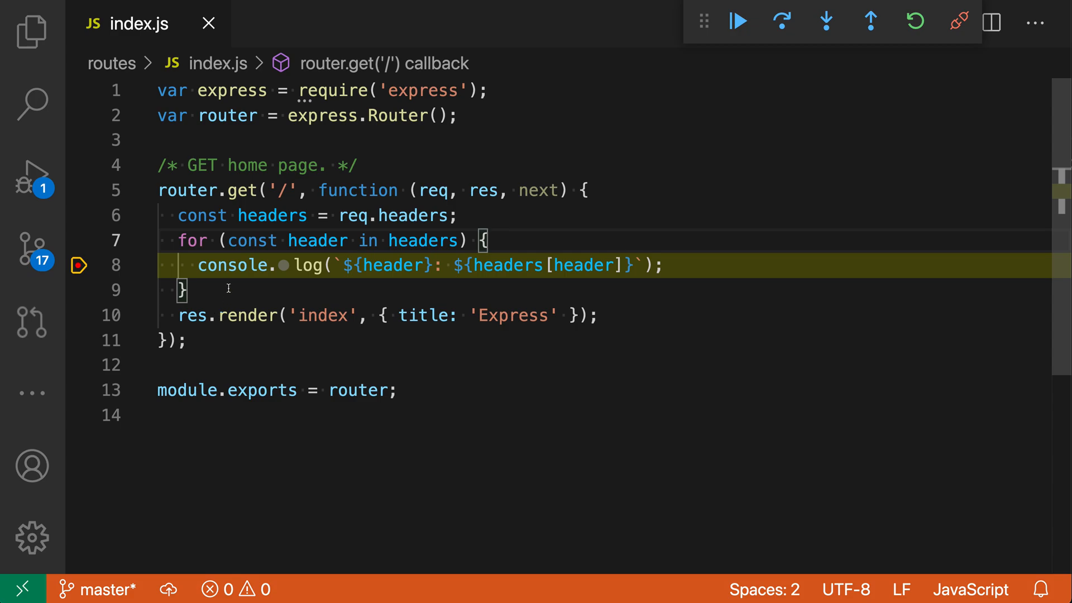
mouse_move(211, 299)
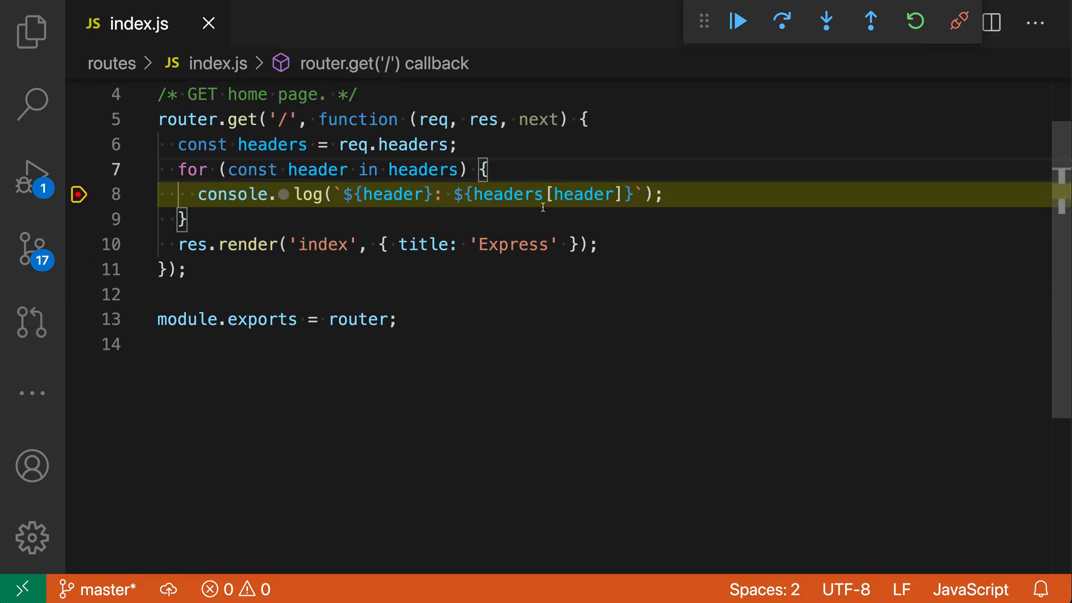
scroll(down, 3)
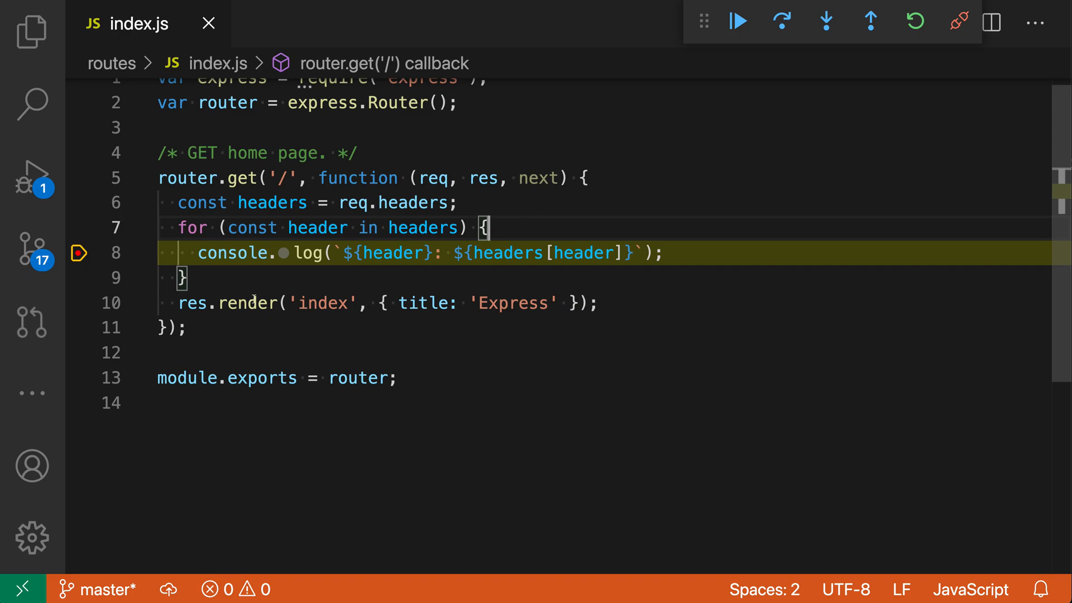
mouse_move(243, 303)
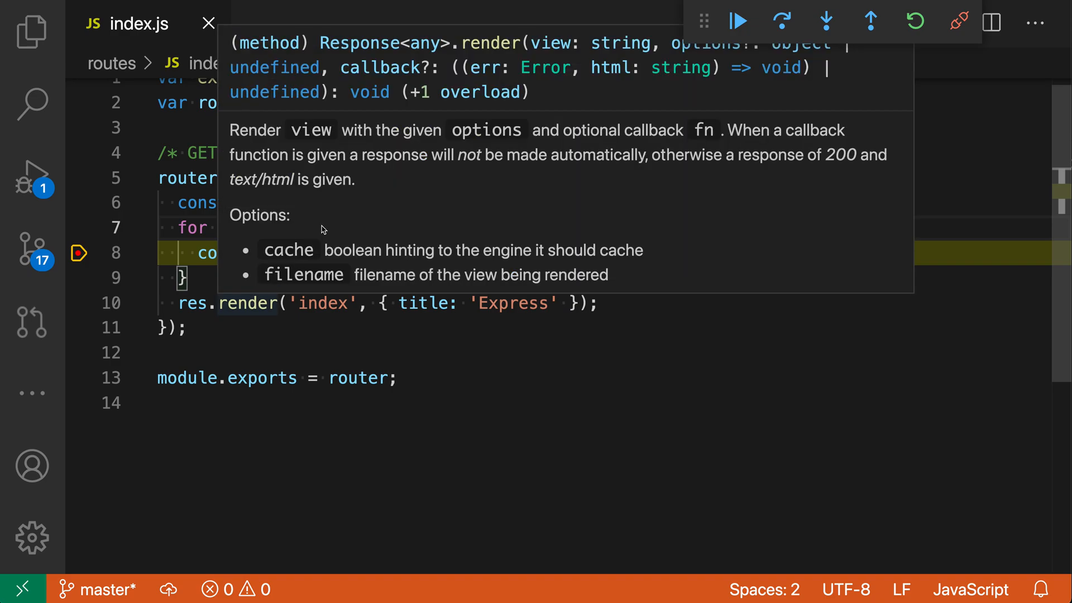
mouse_move(495, 207)
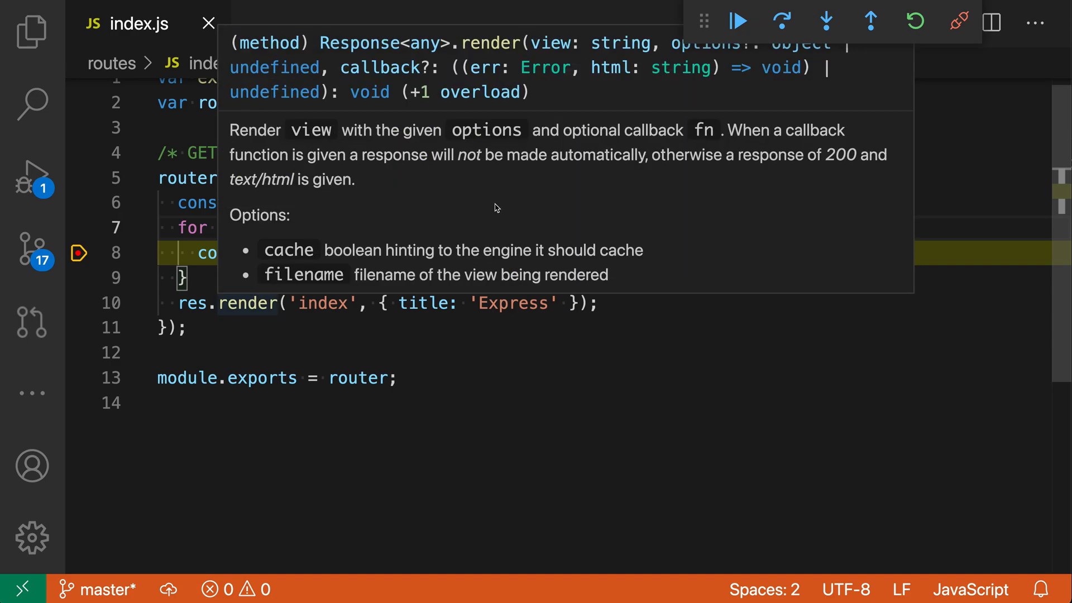